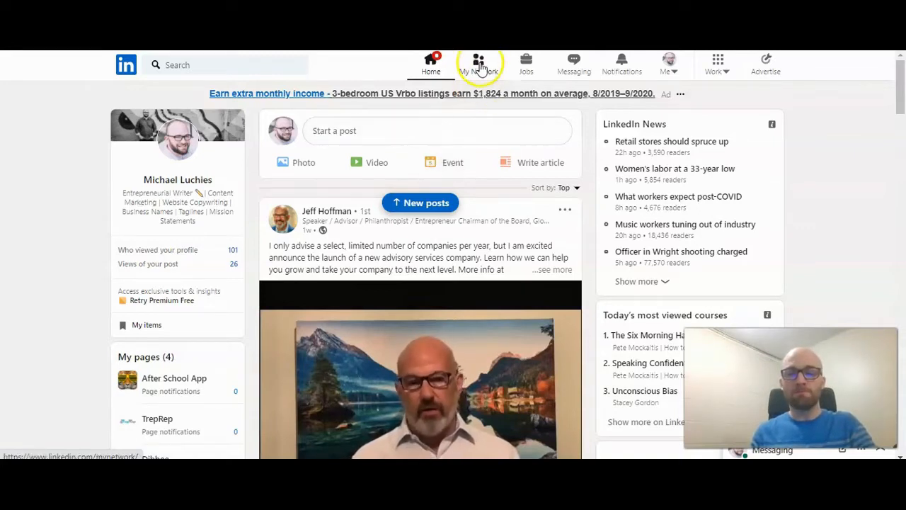
Go to the My Network page from the top navigation bar.
click(479, 63)
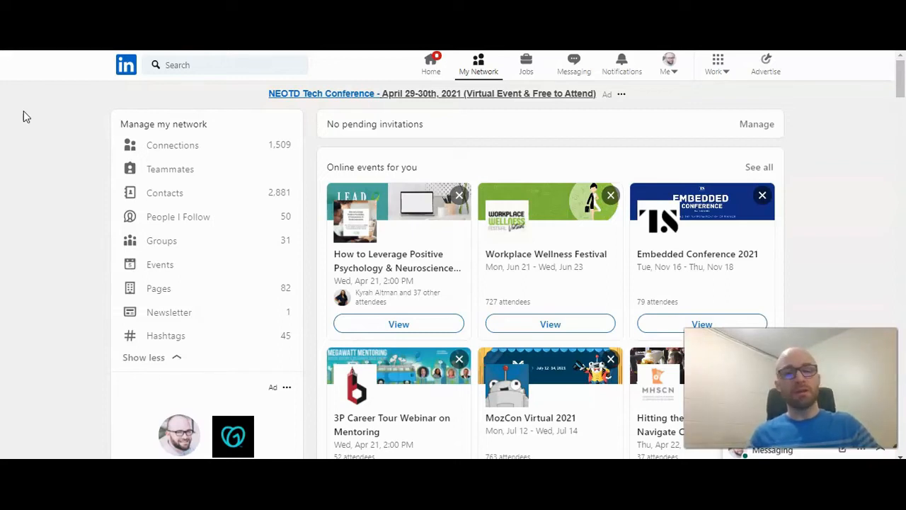
mouse_move(573, 64)
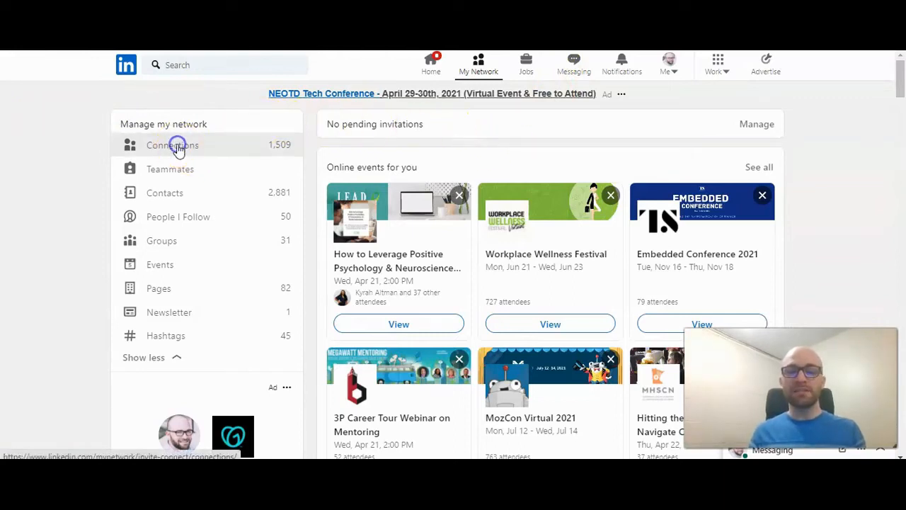
Show the full list of 1,509 connections via Manage my network.
click(172, 144)
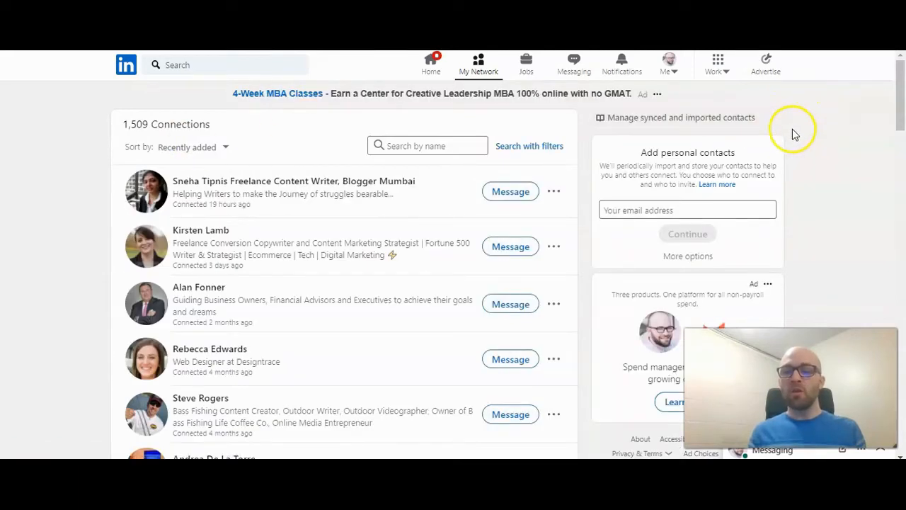
mouse_move(800, 170)
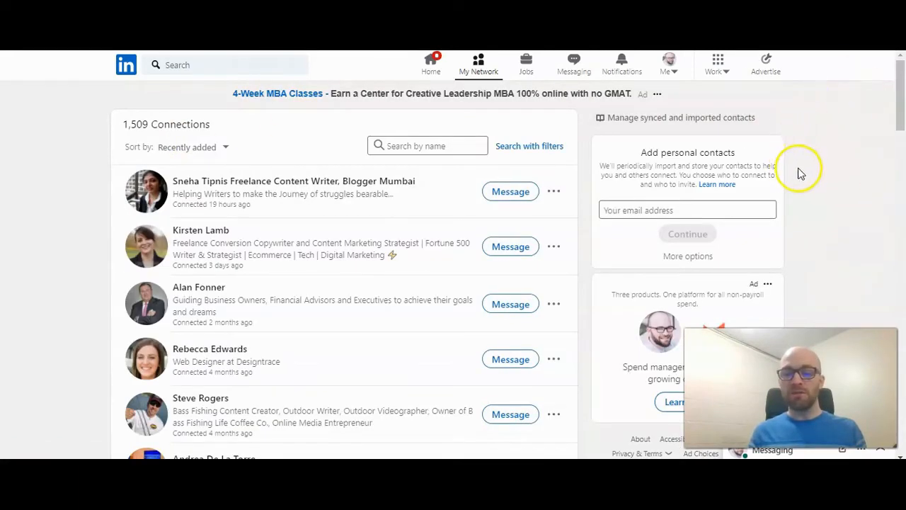
mouse_move(805, 164)
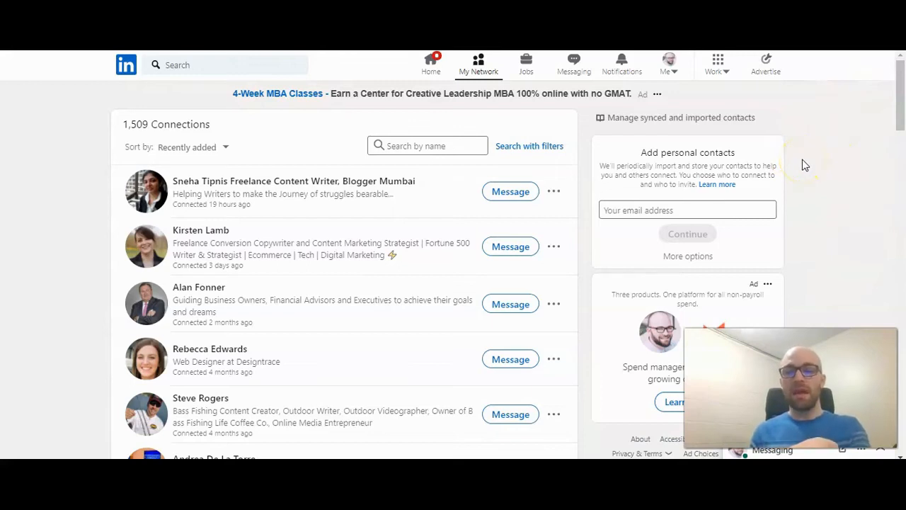
mouse_move(803, 163)
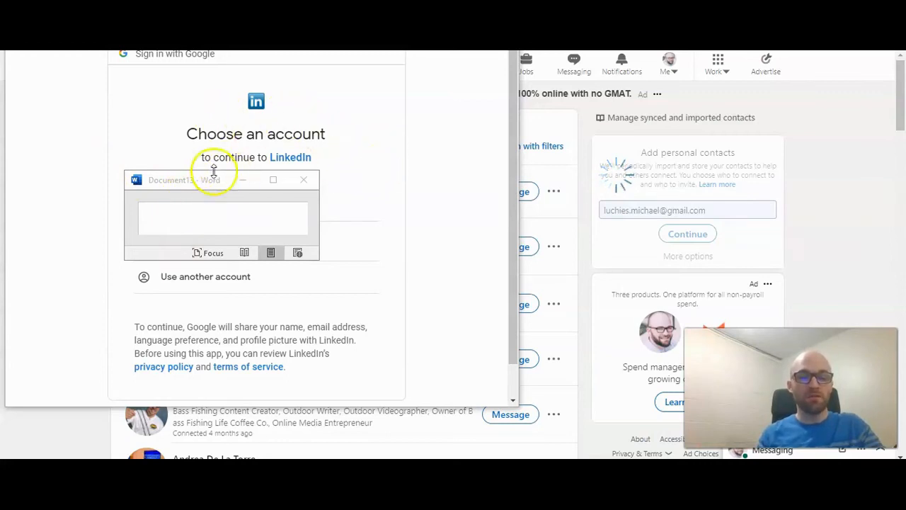
mouse_move(382, 184)
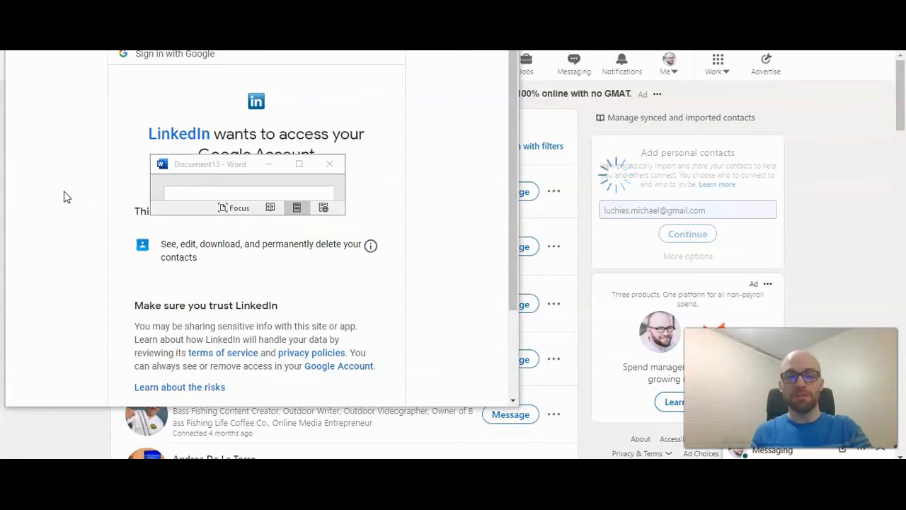
mouse_move(80, 188)
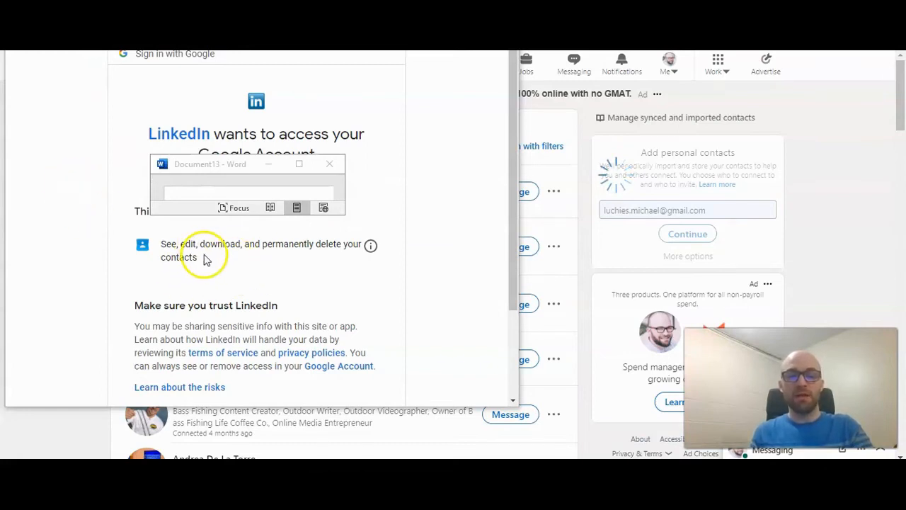
mouse_move(341, 244)
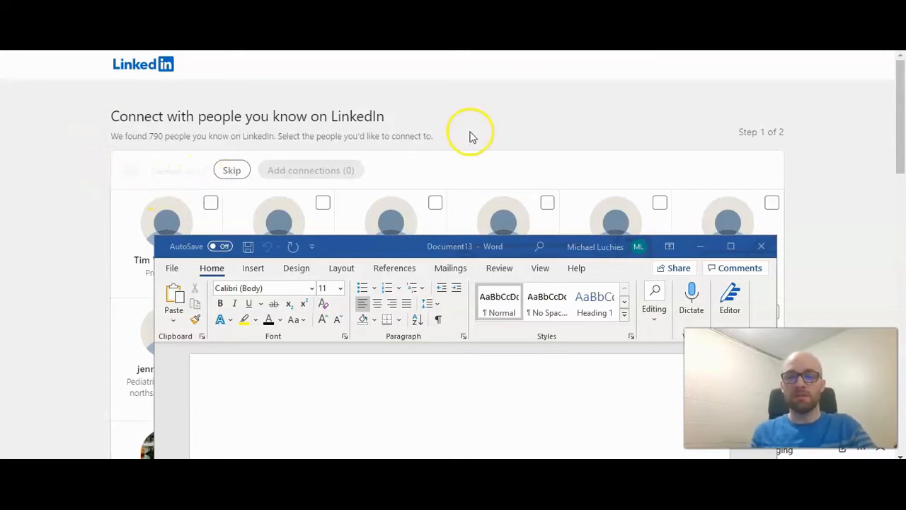
mouse_move(535, 195)
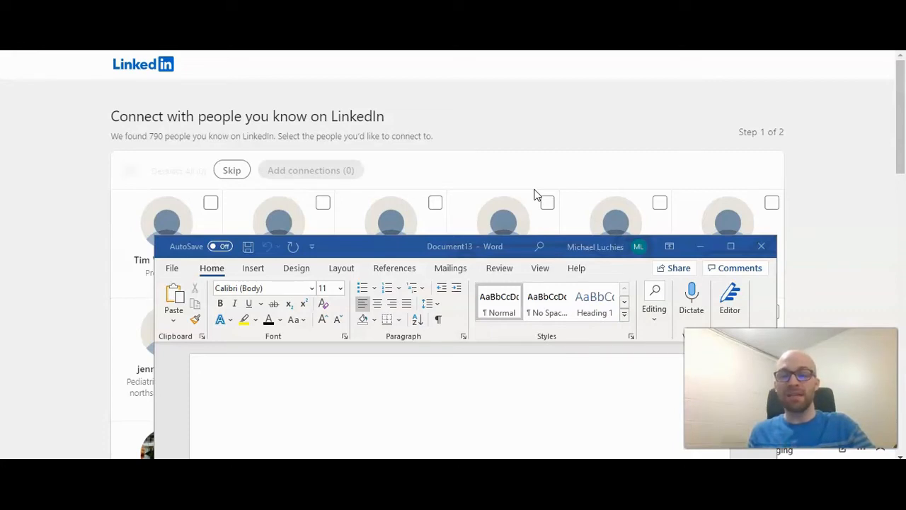
mouse_move(534, 195)
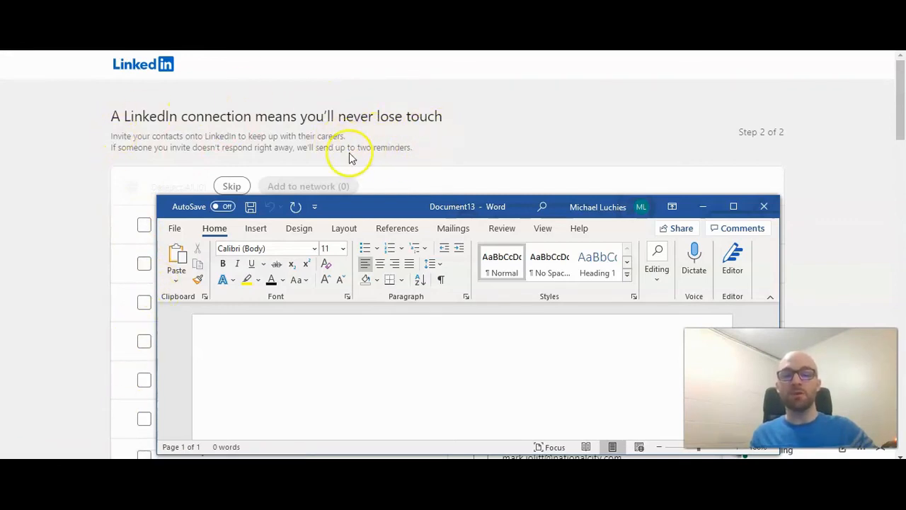
mouse_move(391, 147)
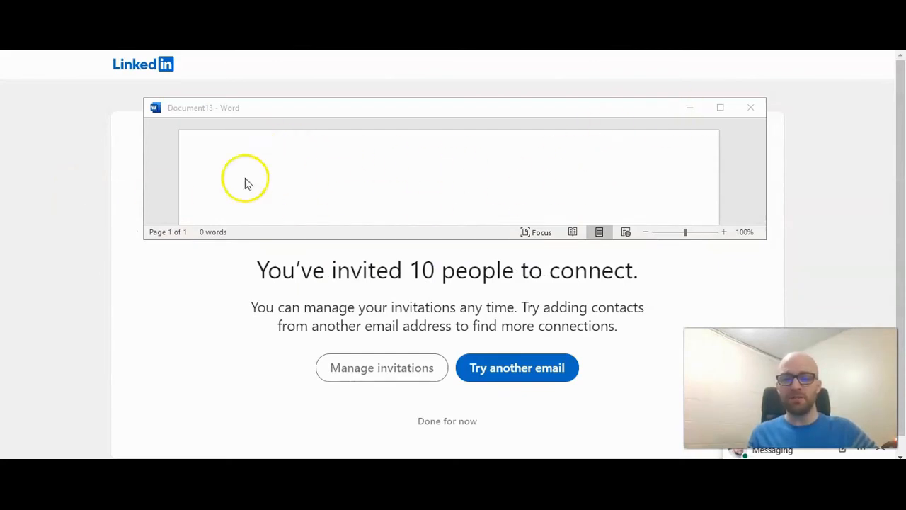
mouse_move(559, 194)
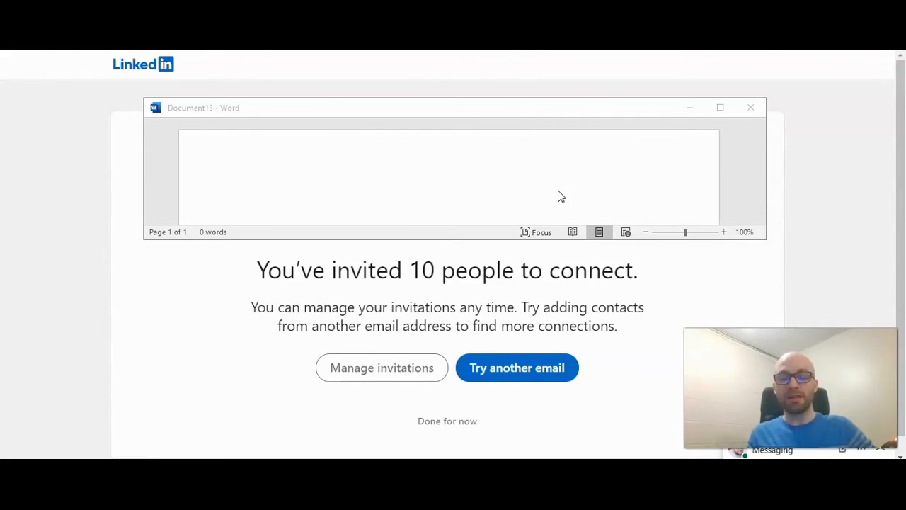
mouse_move(382, 367)
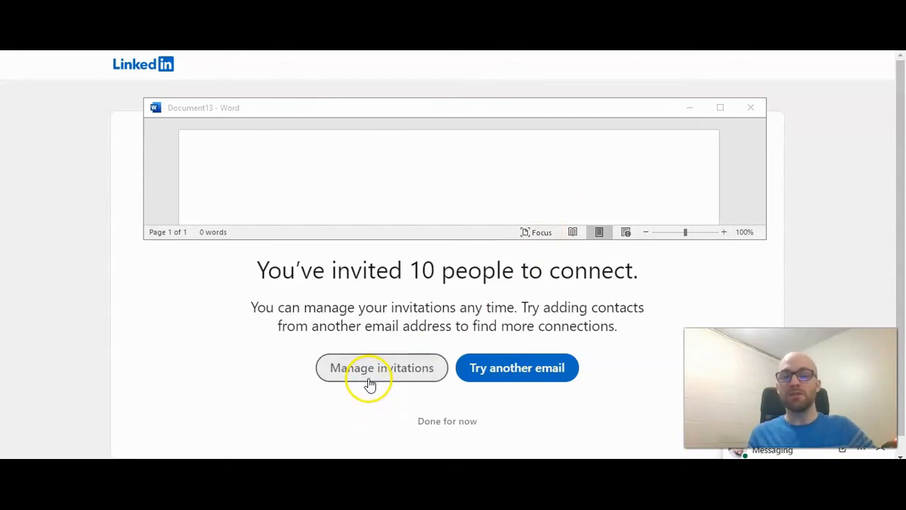